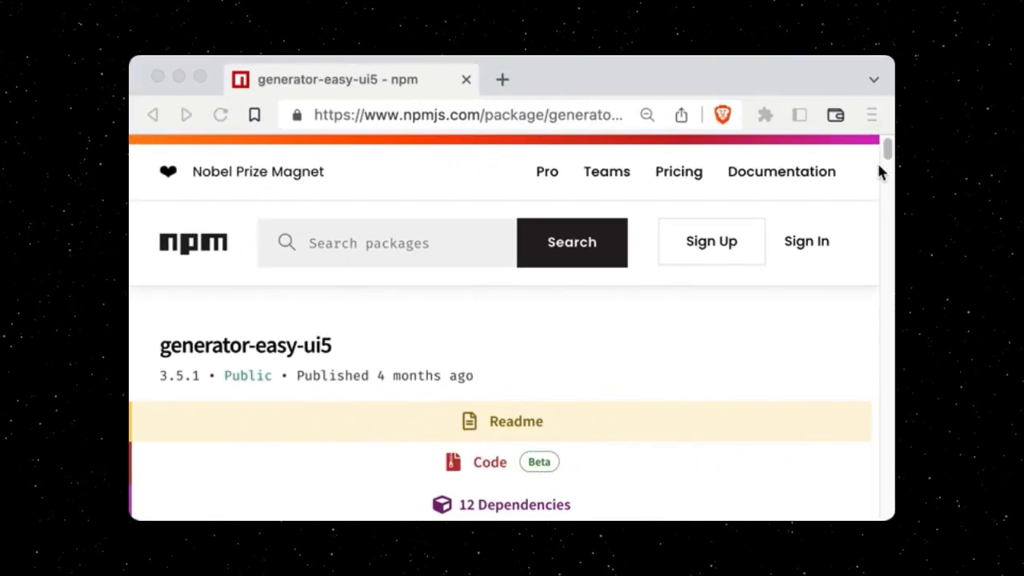
# Step: Install yo and generator-easy-ui5, then accept demo, sap.ui, the Northwind endpoint and the Products entity
pyautogui.scroll(-3)
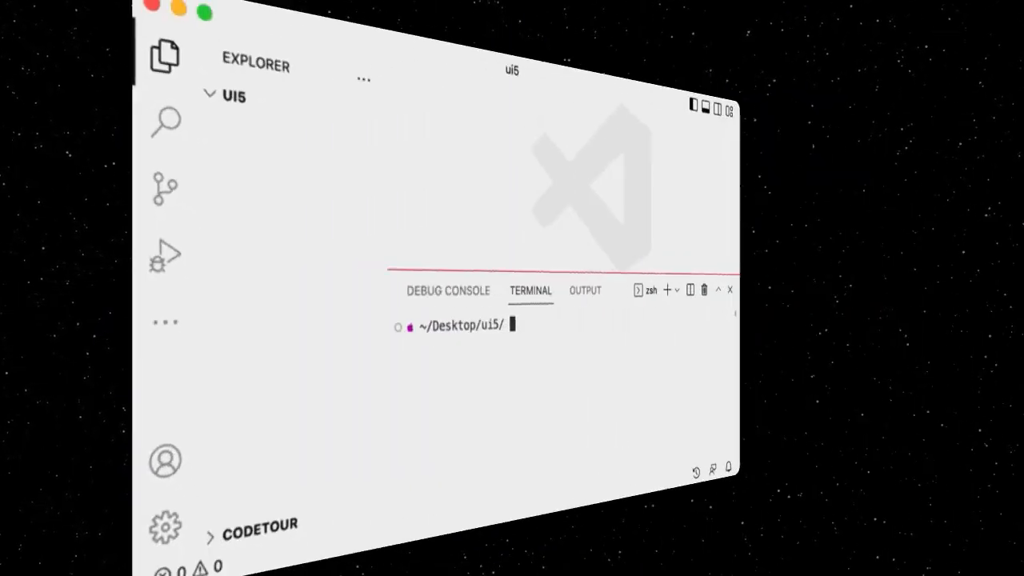
pyautogui.write('npm install -g yo generator-easy-ui5')
pyautogui.write('demo')
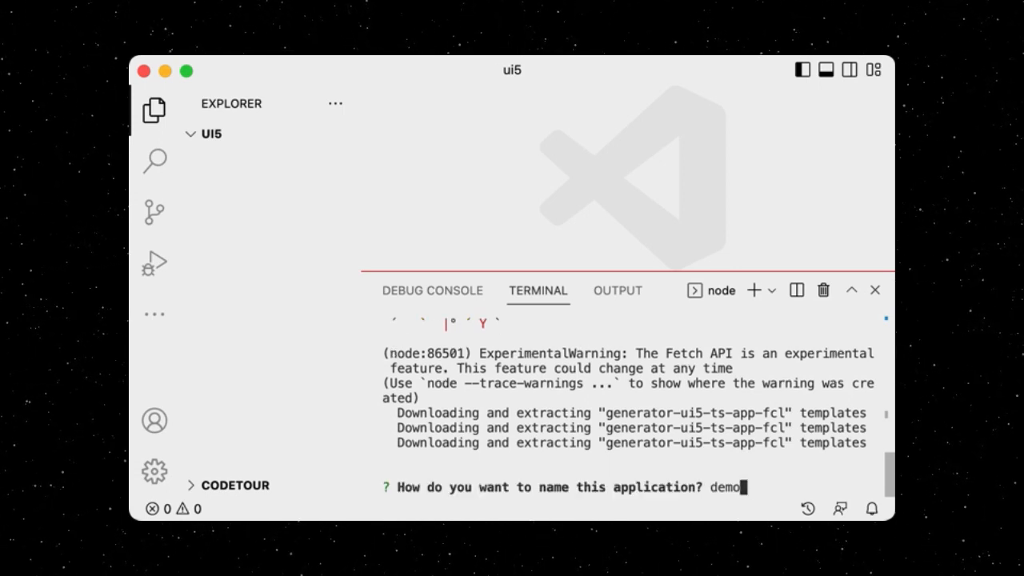
pyautogui.press('Return')
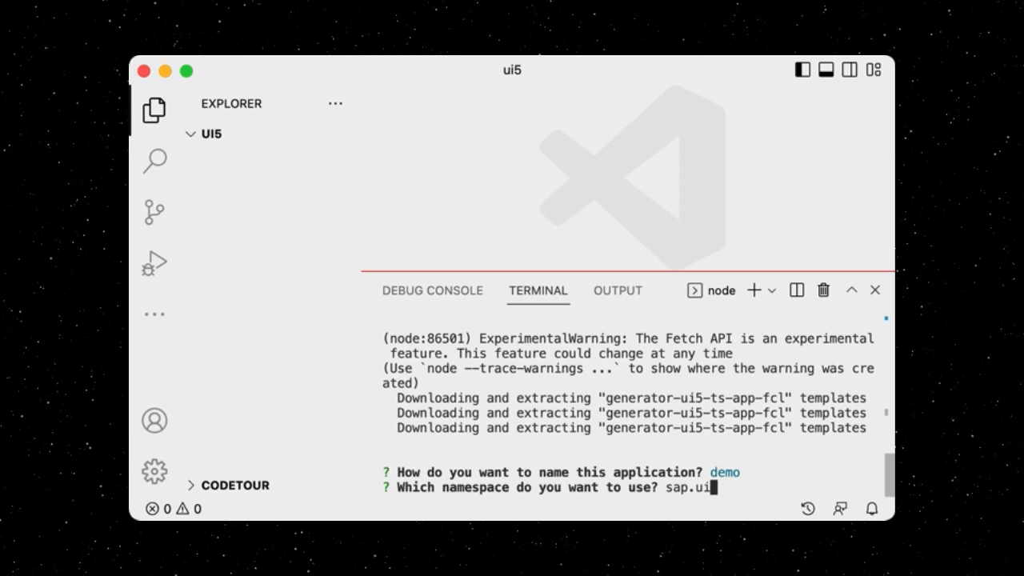
pyautogui.press('Return')
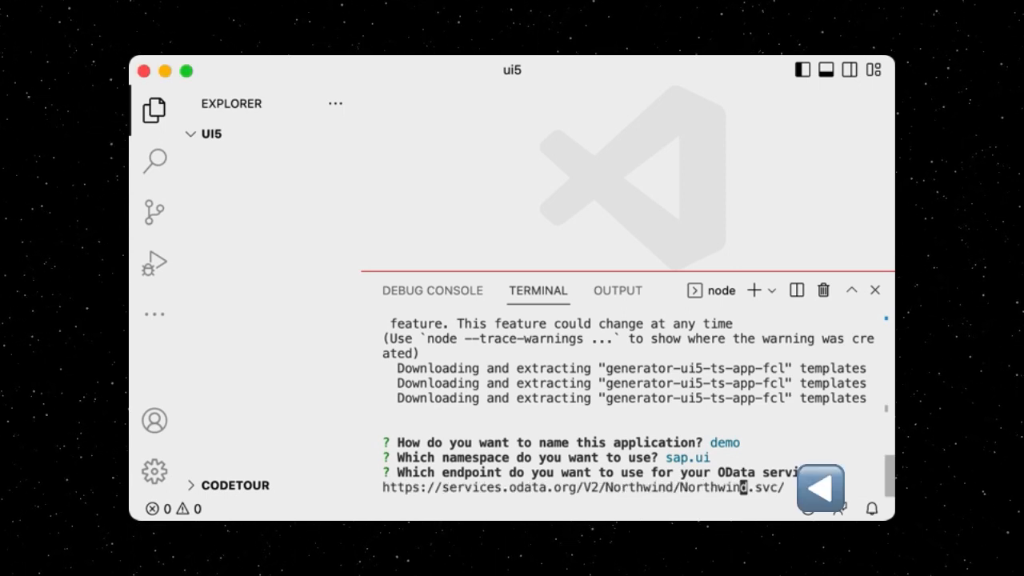
pyautogui.press('Return')
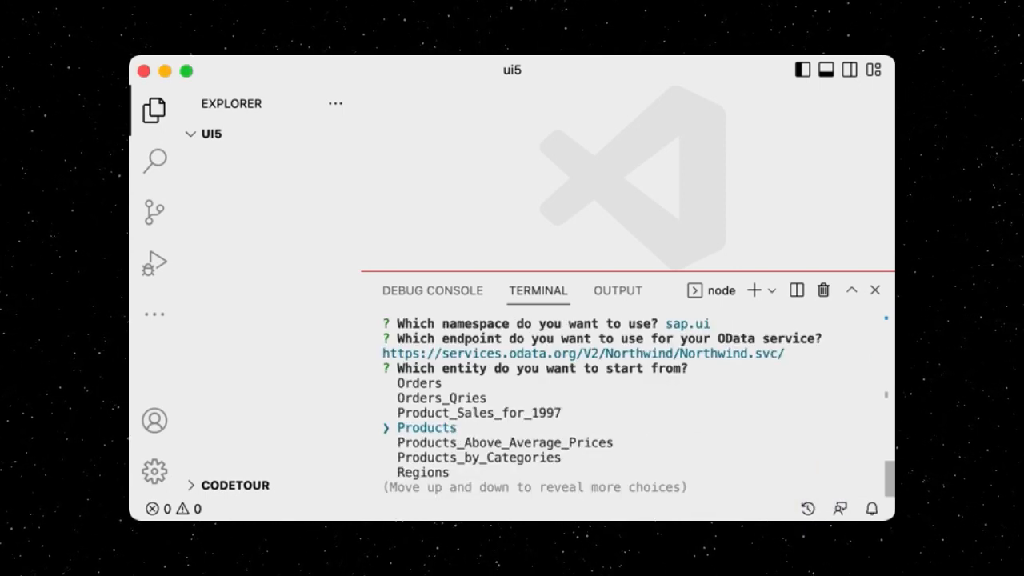
pyautogui.press('Return')
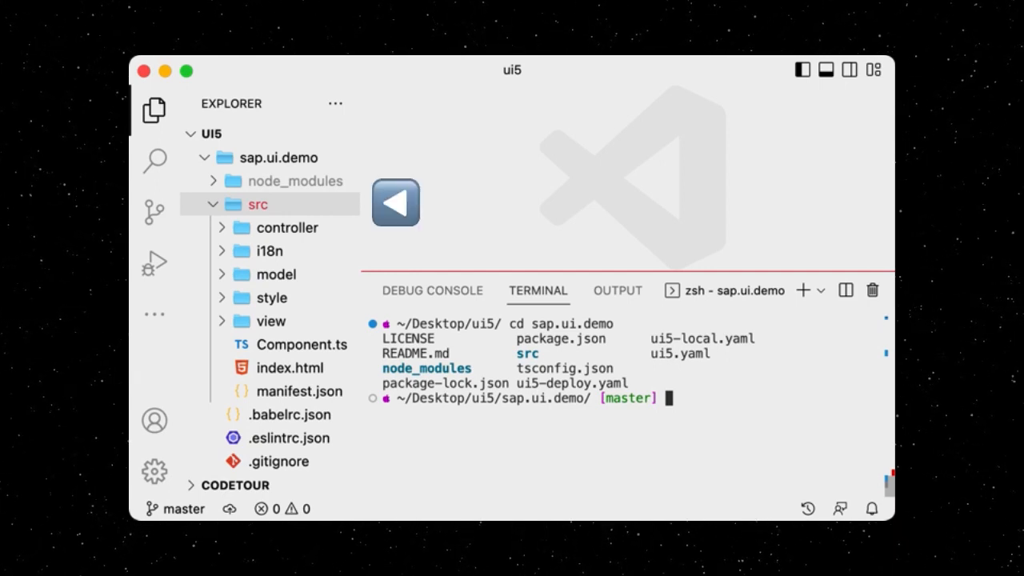
# Step: Run npm start to serve the demo app at localhost:8080
pyautogui.write('npm star')
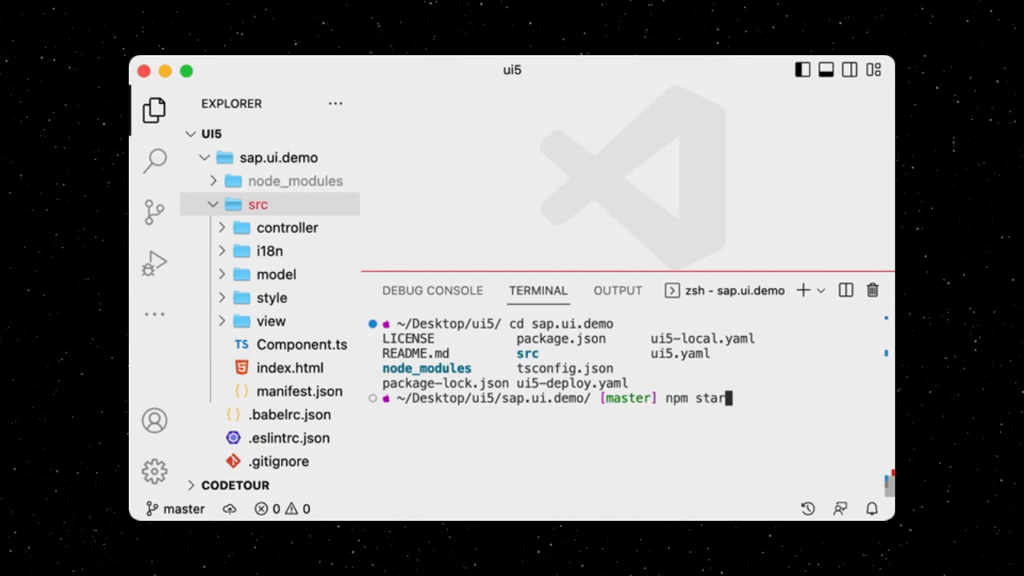
pyautogui.press('Return')
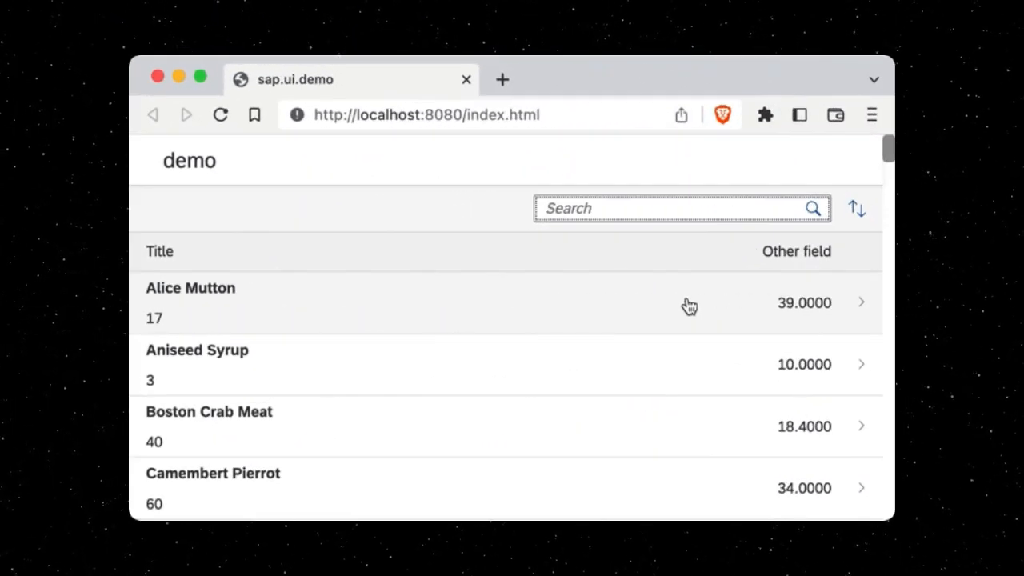
pyautogui.moveTo(699, 365)
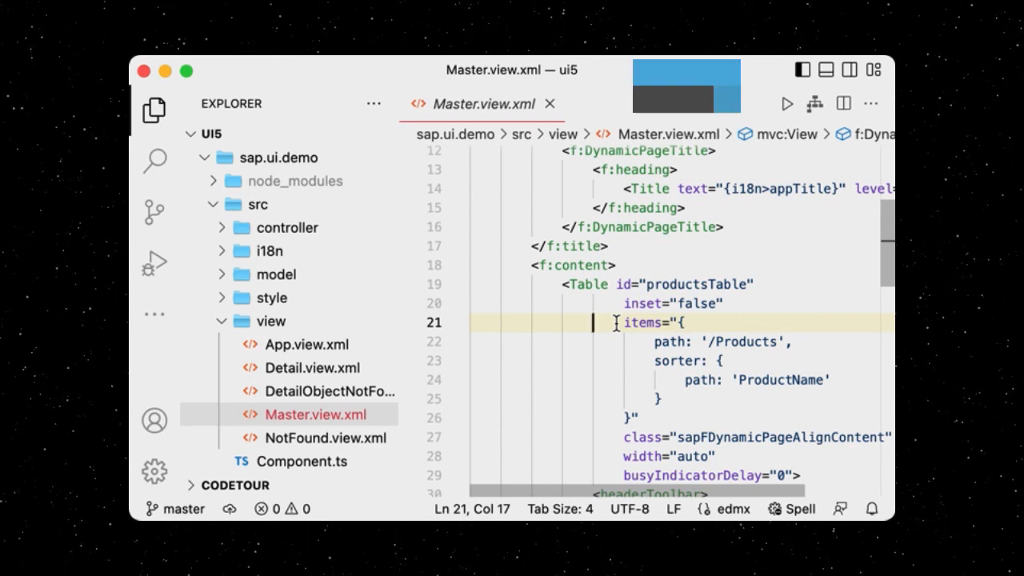
# Step: Highlight the Table's Products binding and the controllerName declaration in Master.view.xml
pyautogui.moveTo(614, 323); pyautogui.dragTo(634, 381)
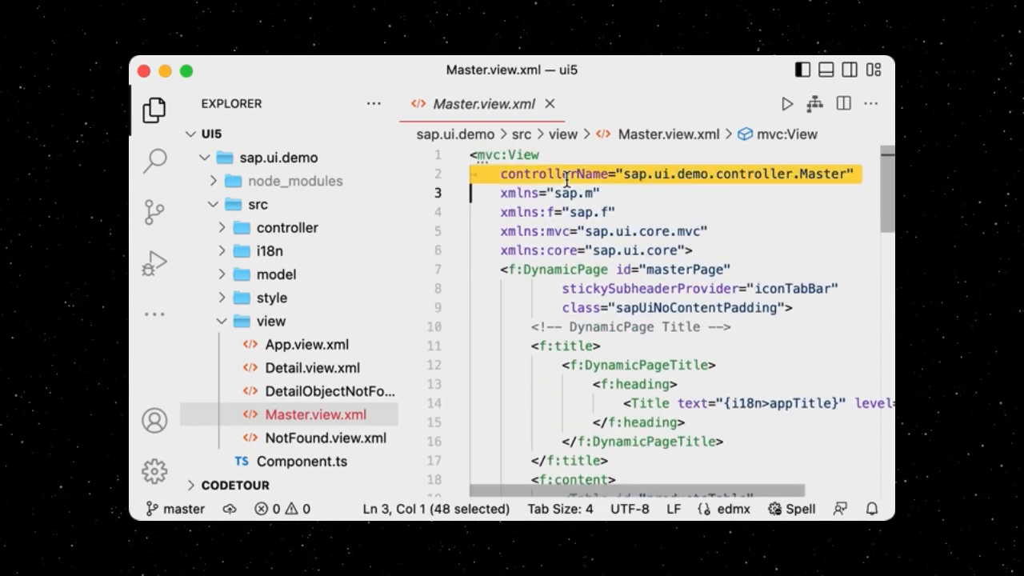
pyautogui.click(317, 366)
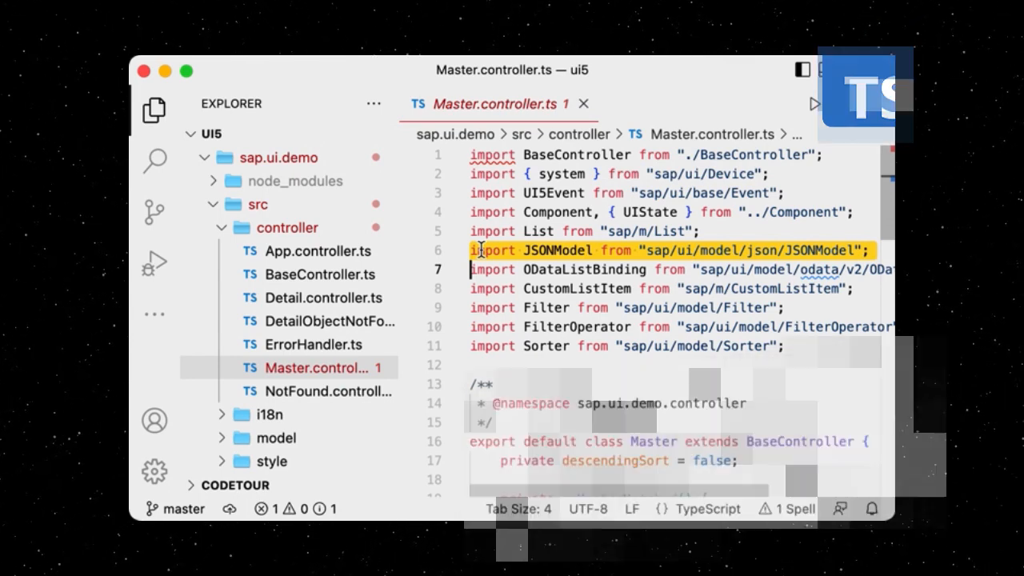
# Step: Select the 'as JSONModel' and 'as string' type casts in the Master controller's onSearch
pyautogui.scroll(-3)
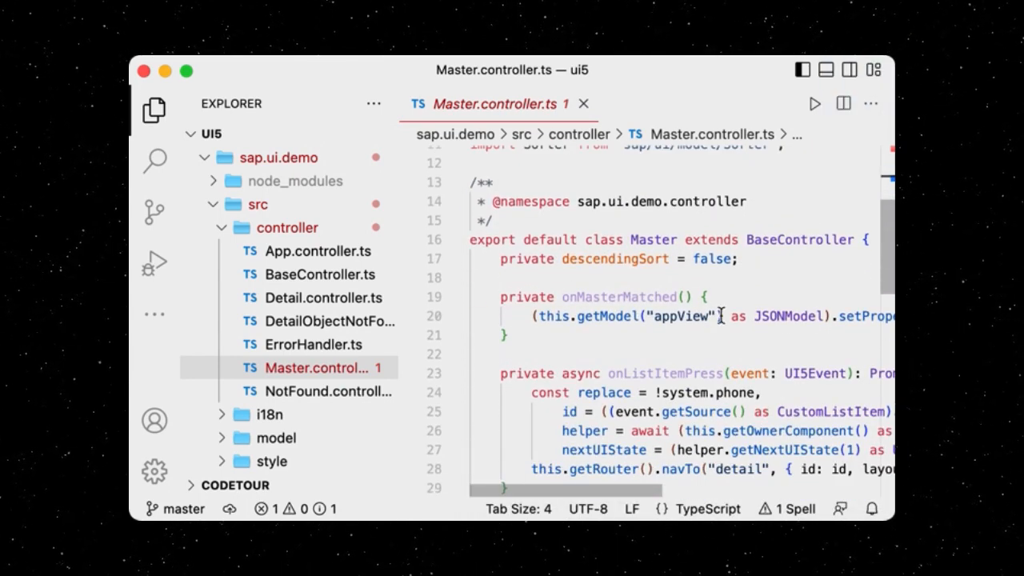
pyautogui.doubleClick(778, 317)
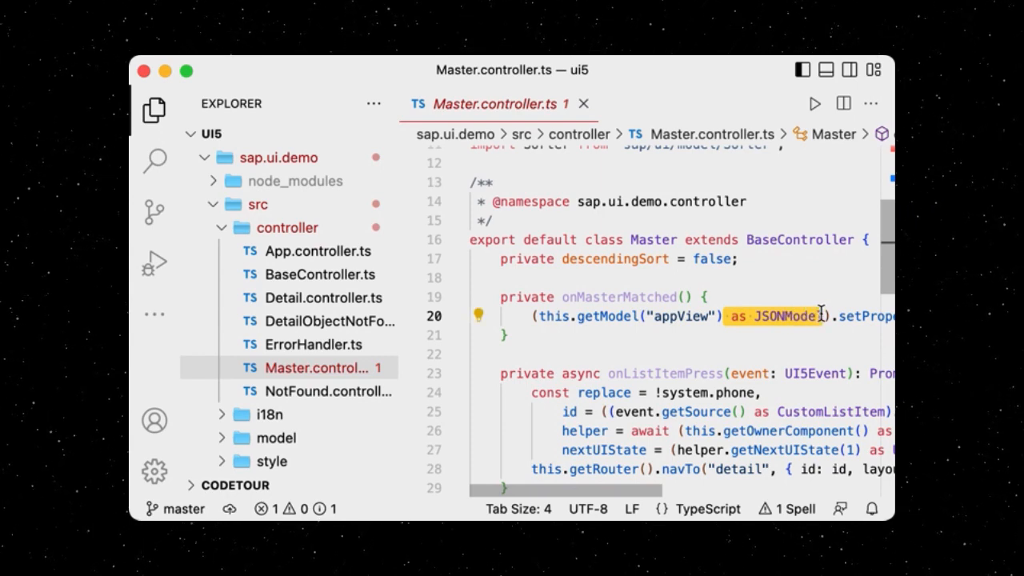
pyautogui.scroll(-3)
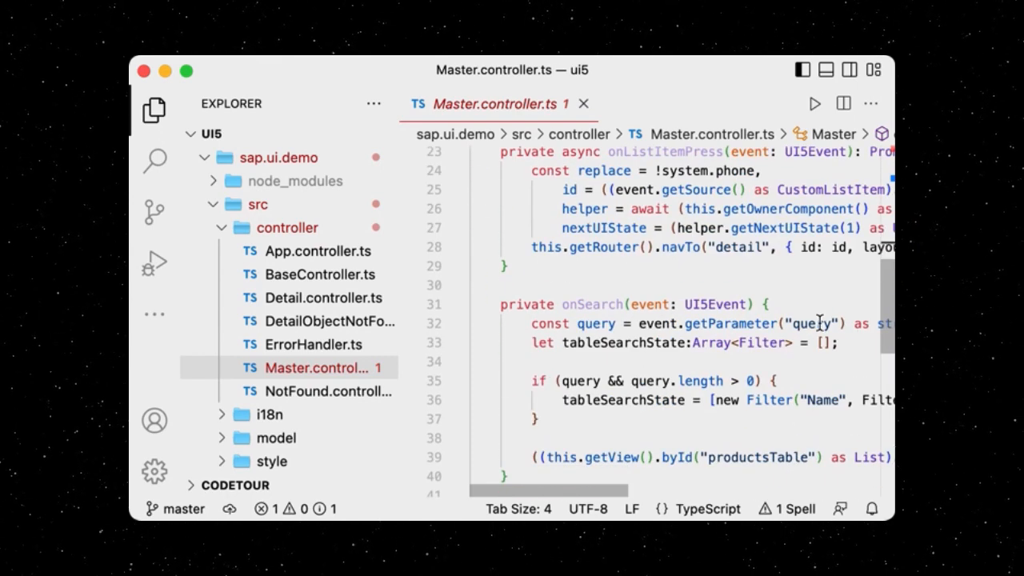
pyautogui.doubleClick(835, 323)
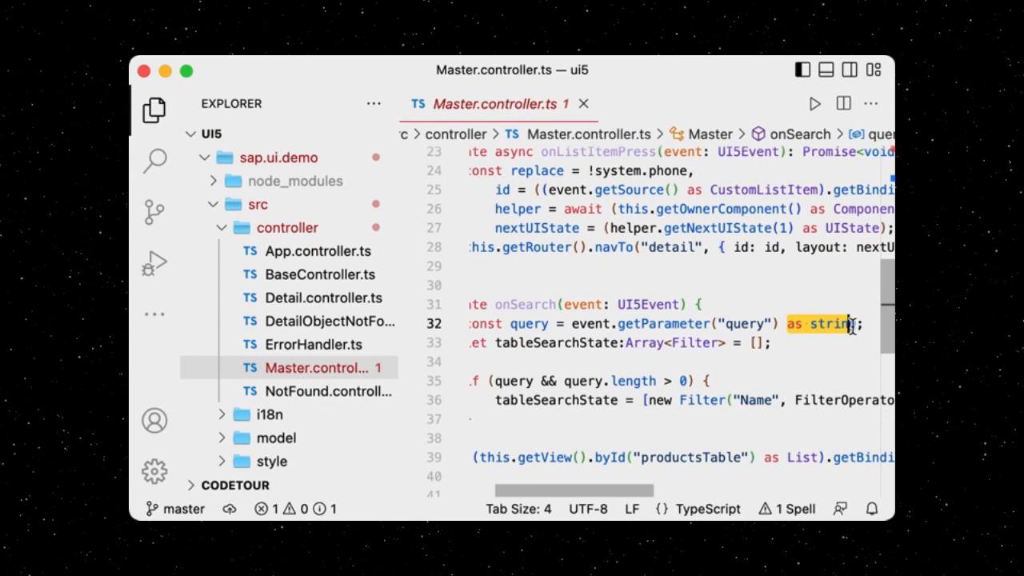